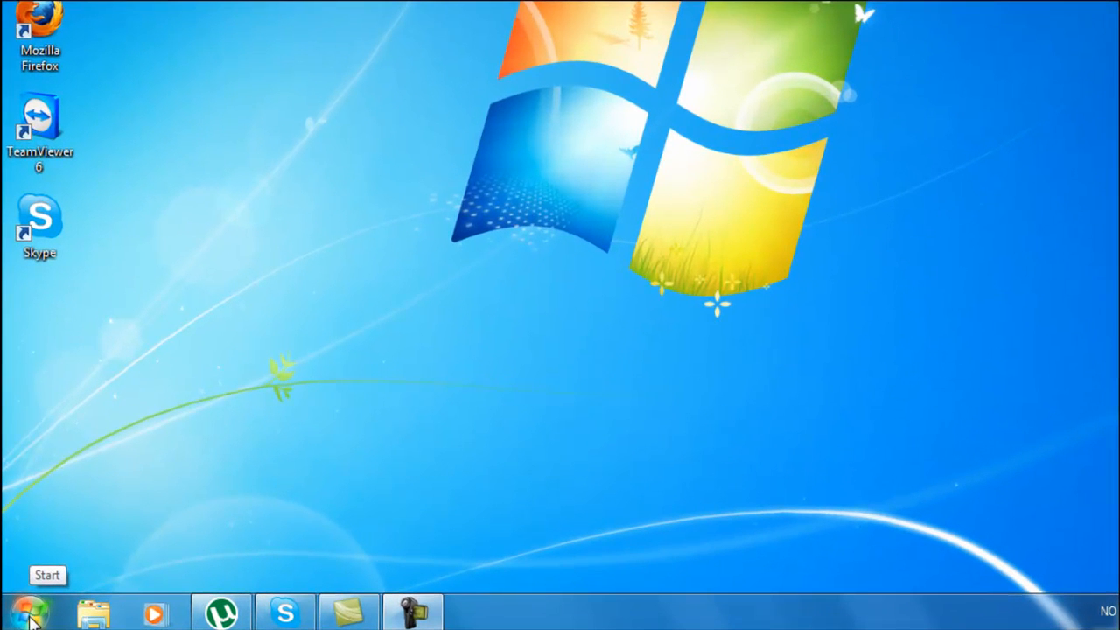
# - Open the System page of Control Panel from the Start menu
pyautogui.click(30, 611)
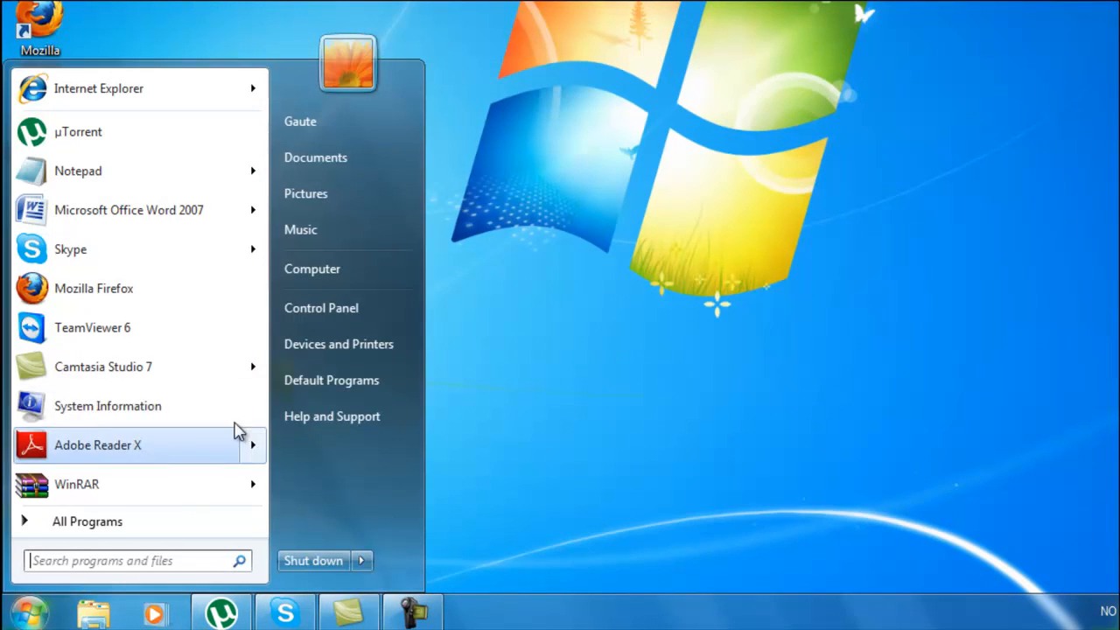
pyautogui.click(321, 307)
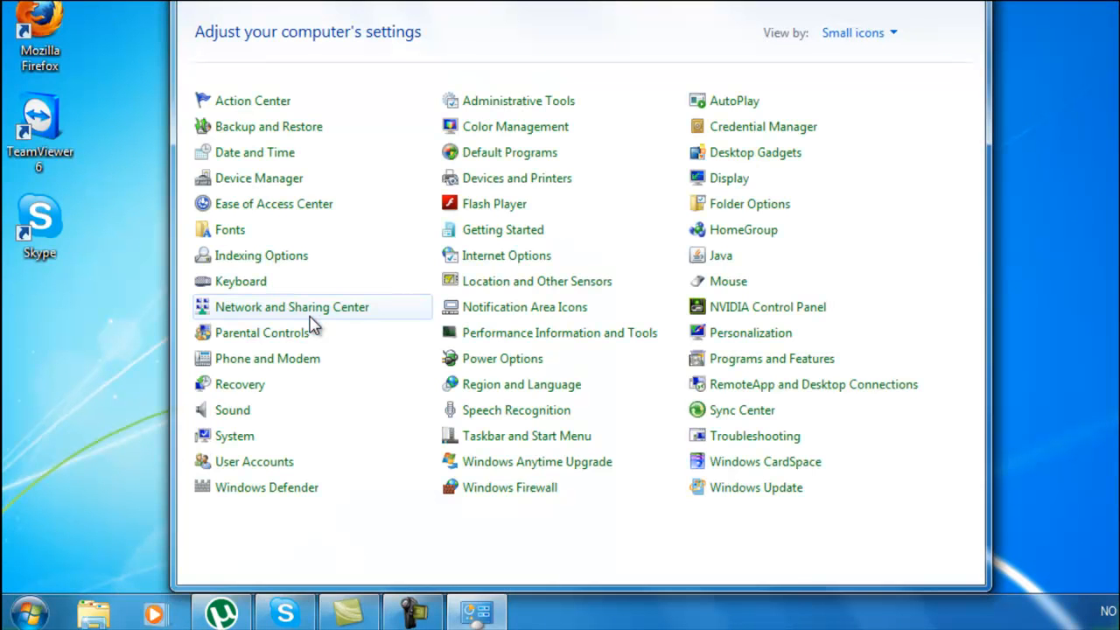
pyautogui.moveTo(234, 436)
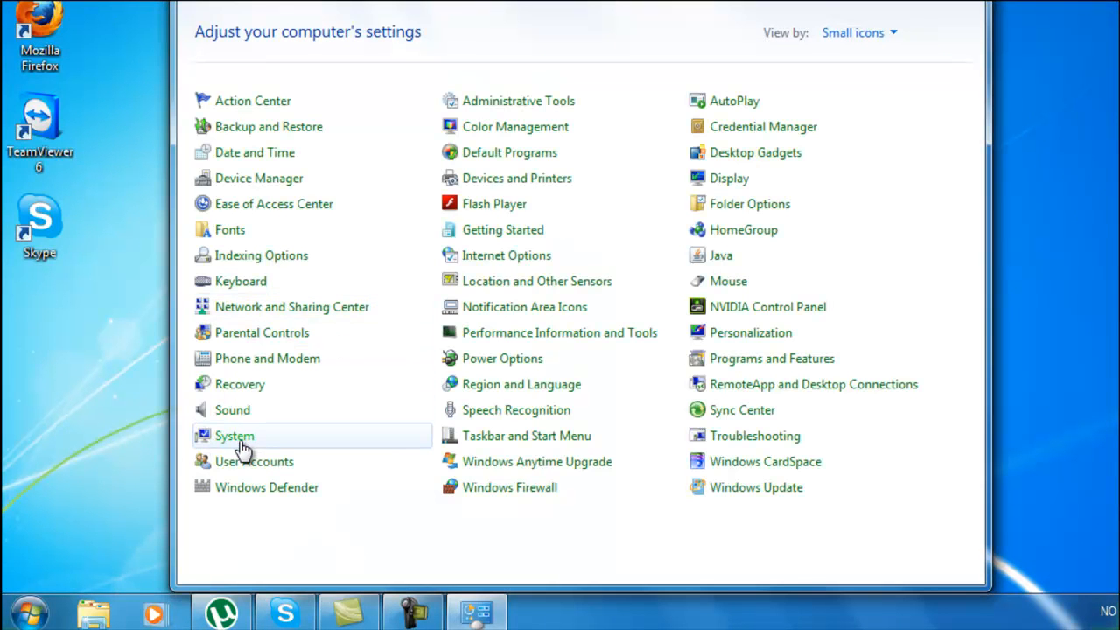
pyautogui.click(234, 436)
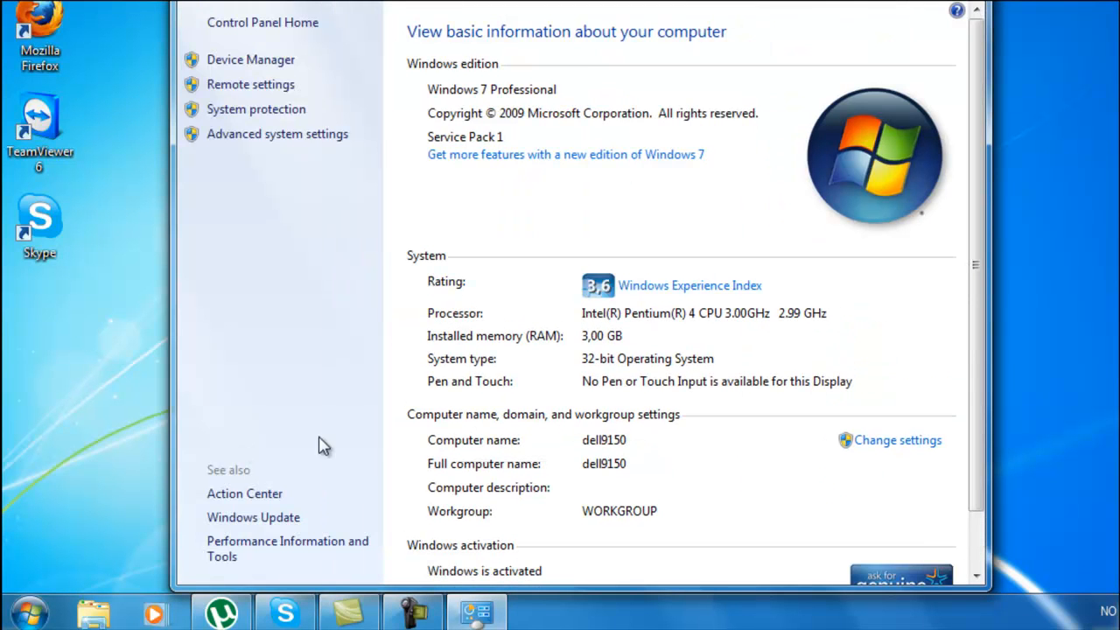
pyautogui.moveTo(579, 367)
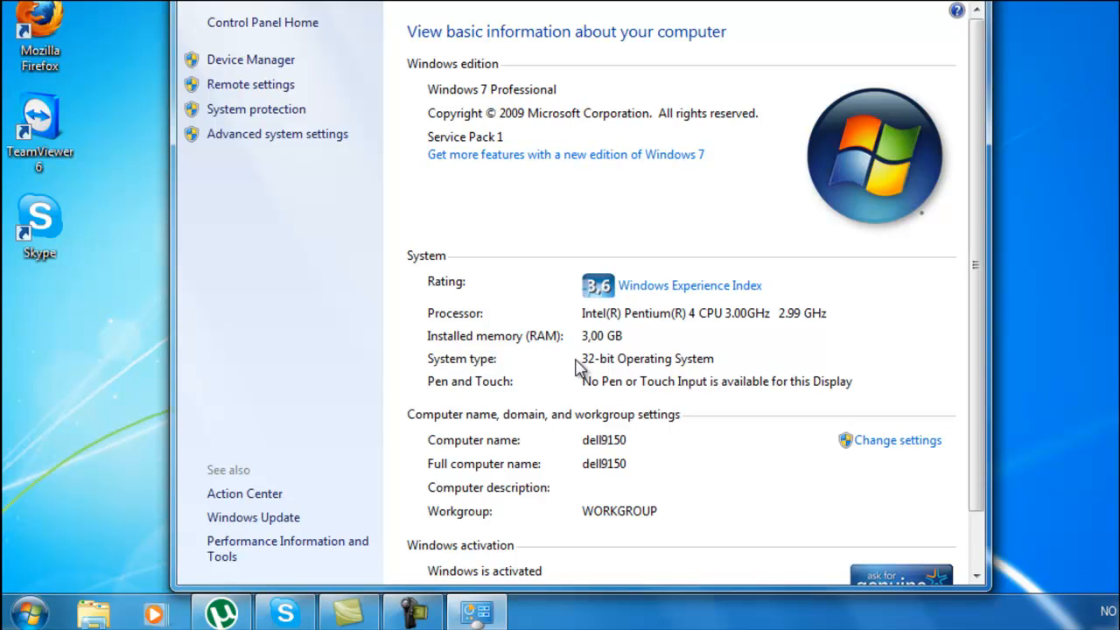
pyautogui.moveTo(927, 7)
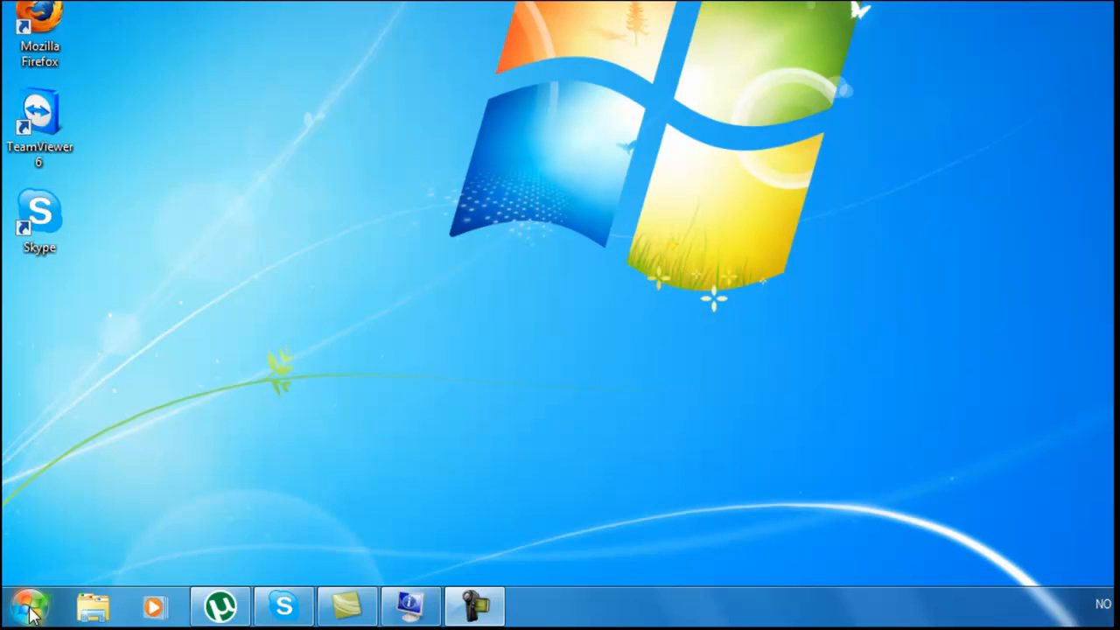
# - Expand All Programs > Accessories > System Tools in the Start menu
pyautogui.click(29, 605)
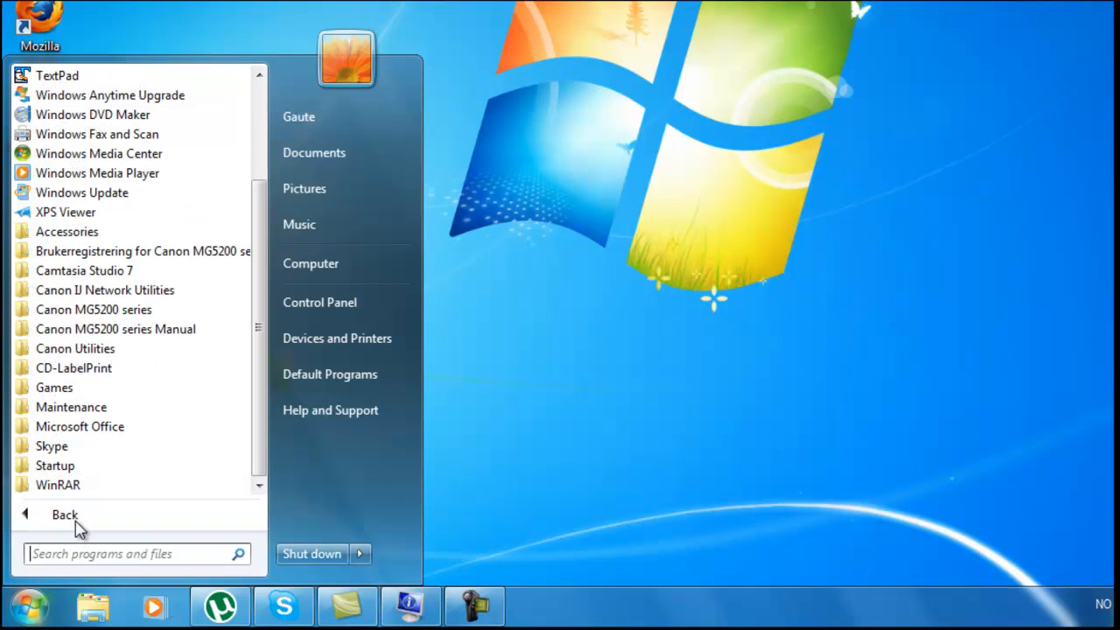
pyautogui.moveTo(67, 231)
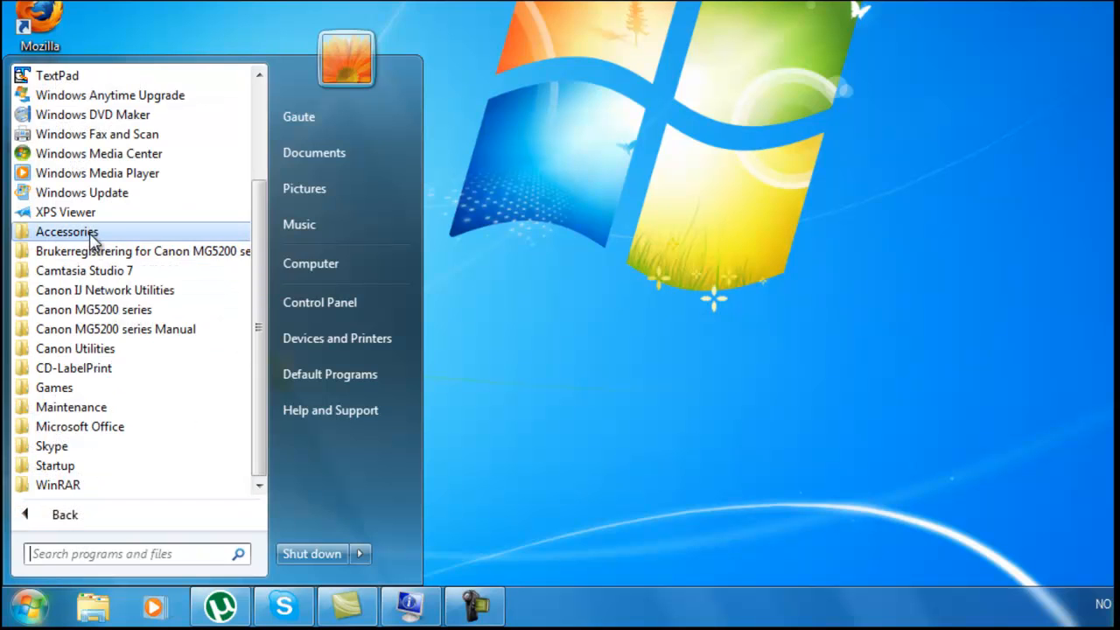
pyautogui.click(68, 231)
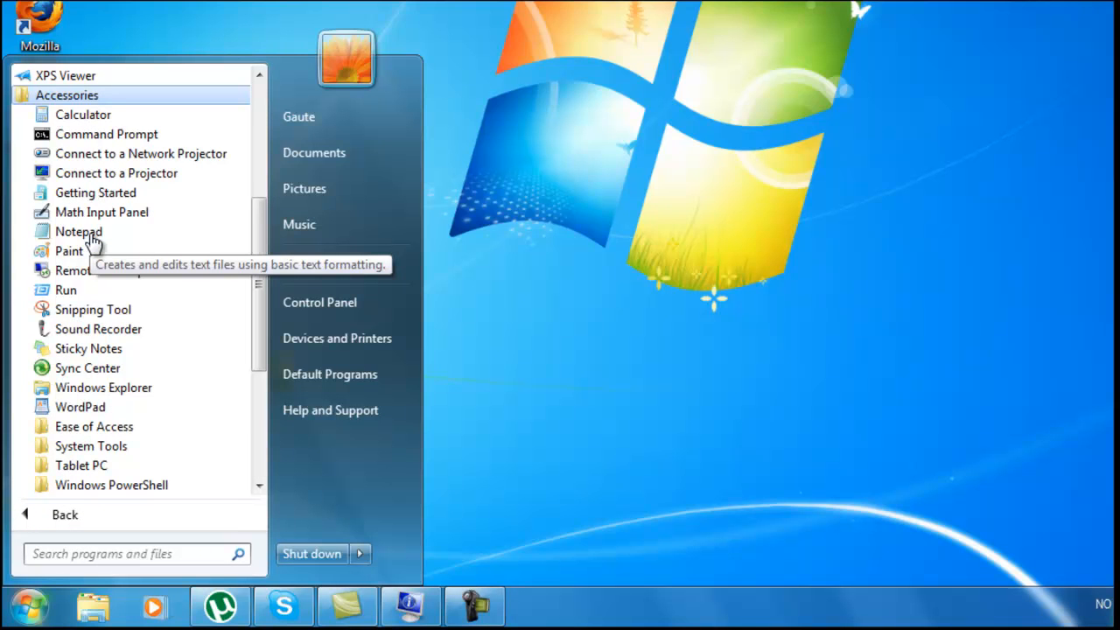
pyautogui.moveTo(90, 445)
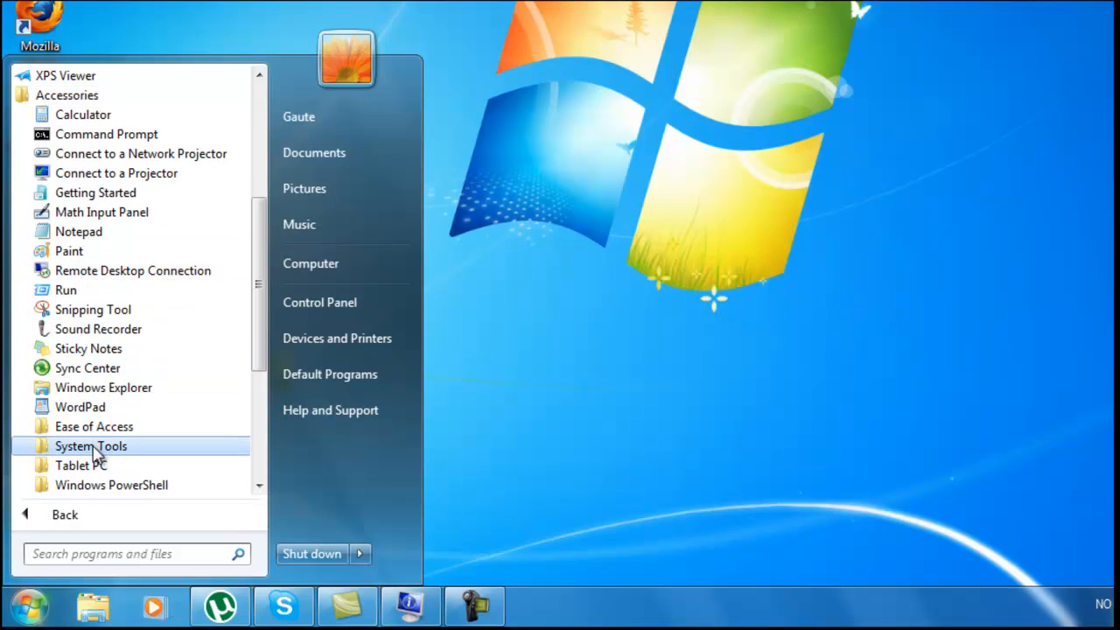
pyautogui.click(90, 445)
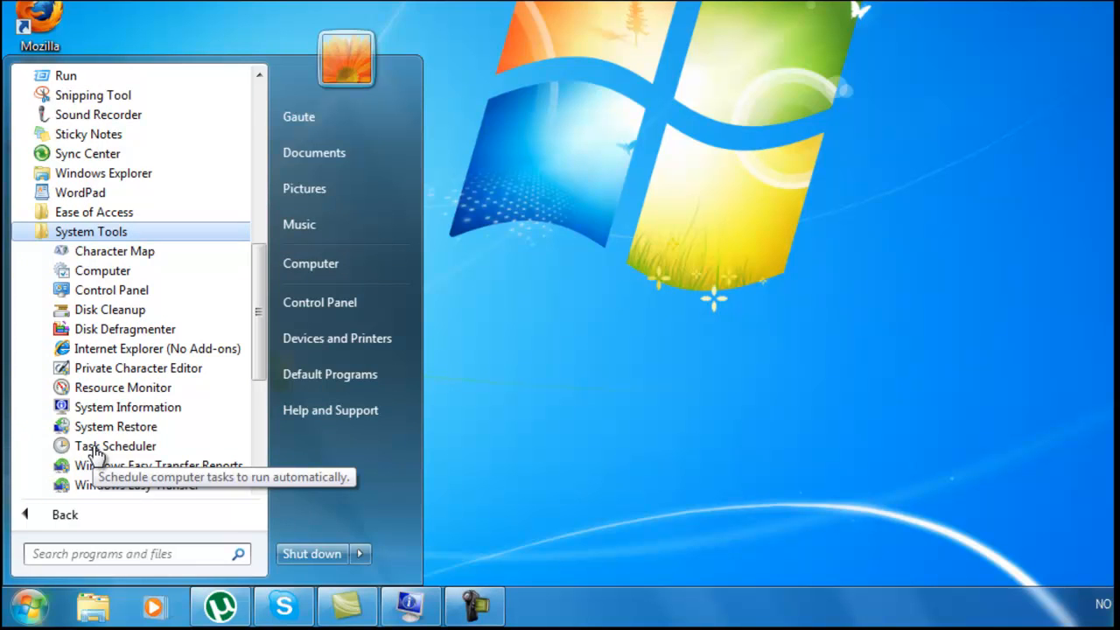
# - Launch System Information and select the System Type row showing X86-based PC
pyautogui.click(128, 406)
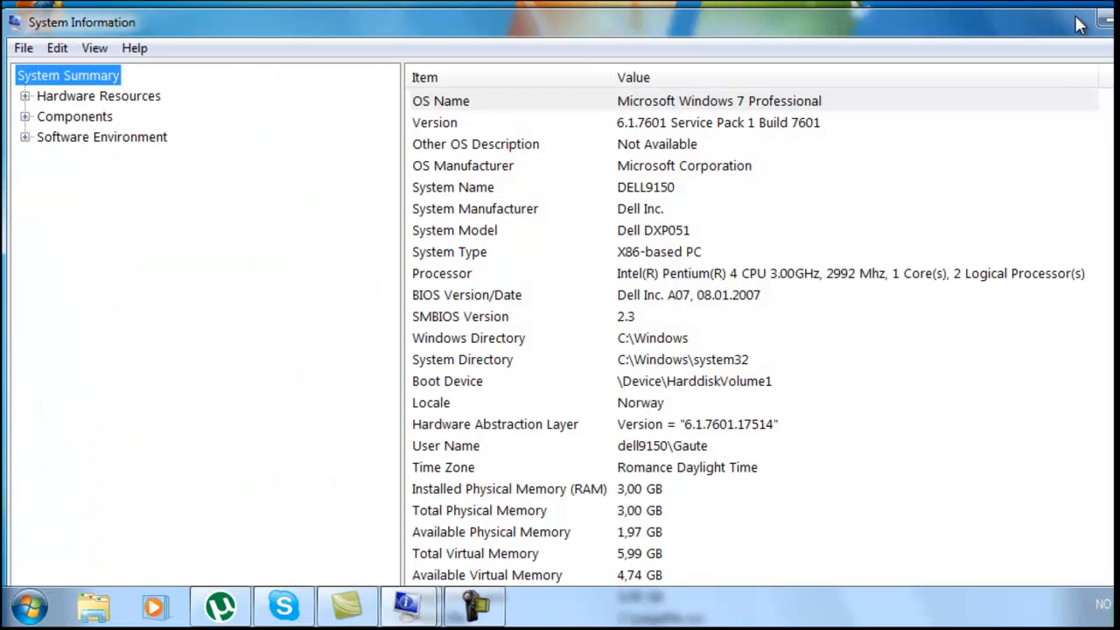
pyautogui.moveTo(311, 103)
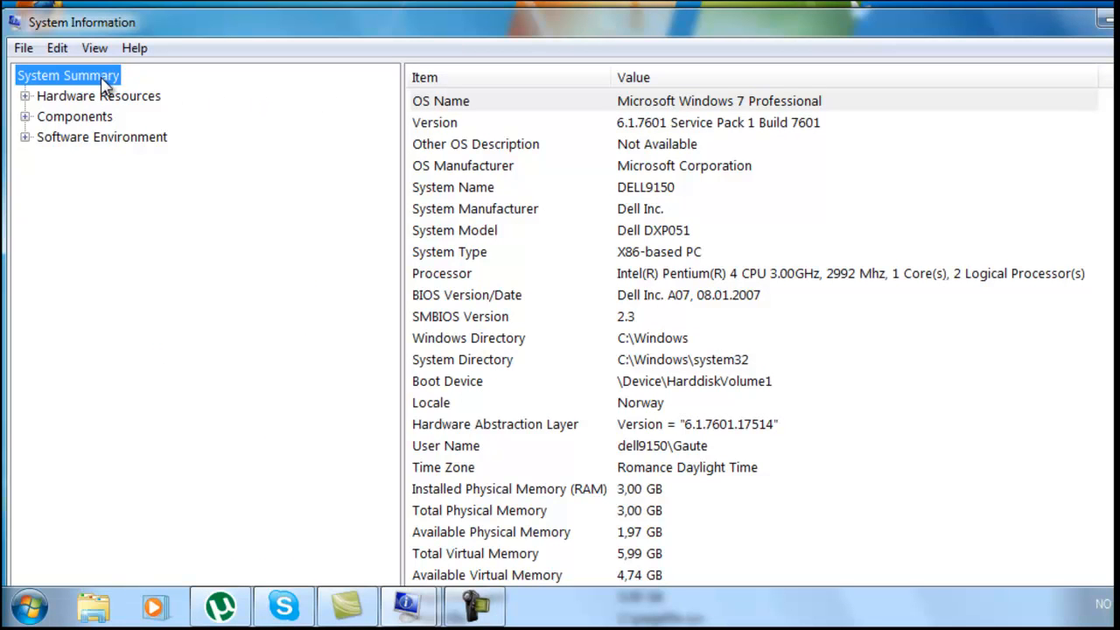
pyautogui.moveTo(468, 243)
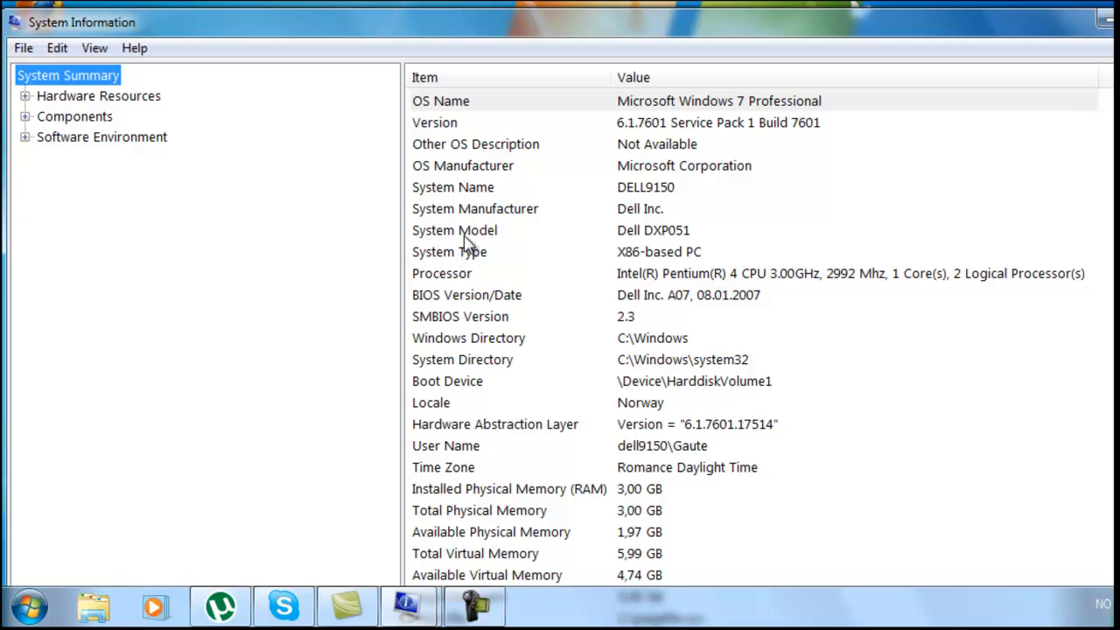
pyautogui.click(449, 251)
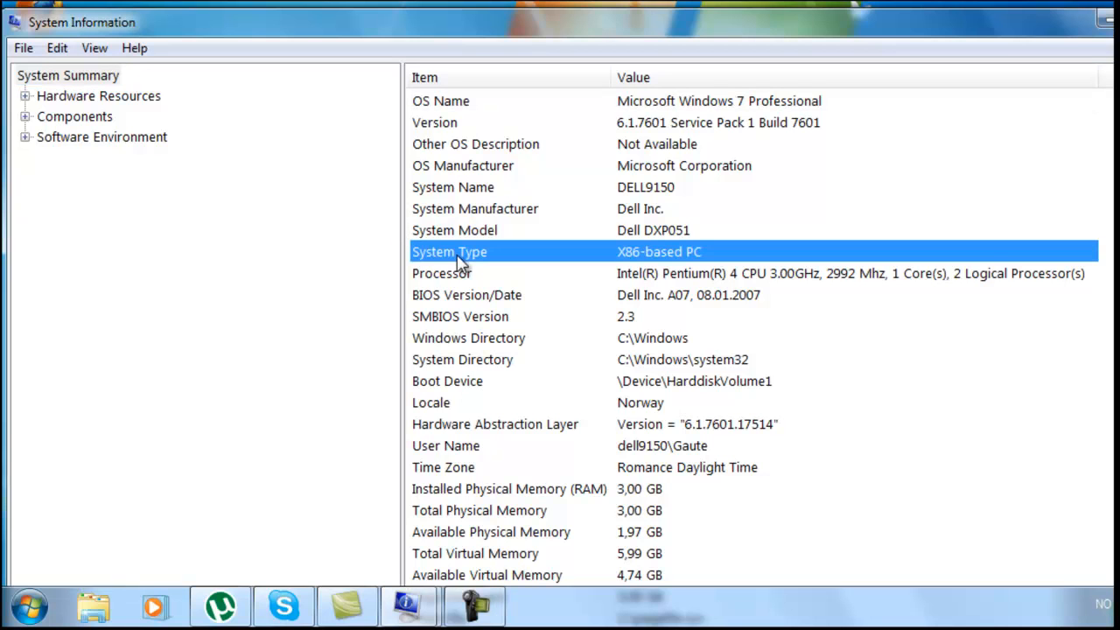